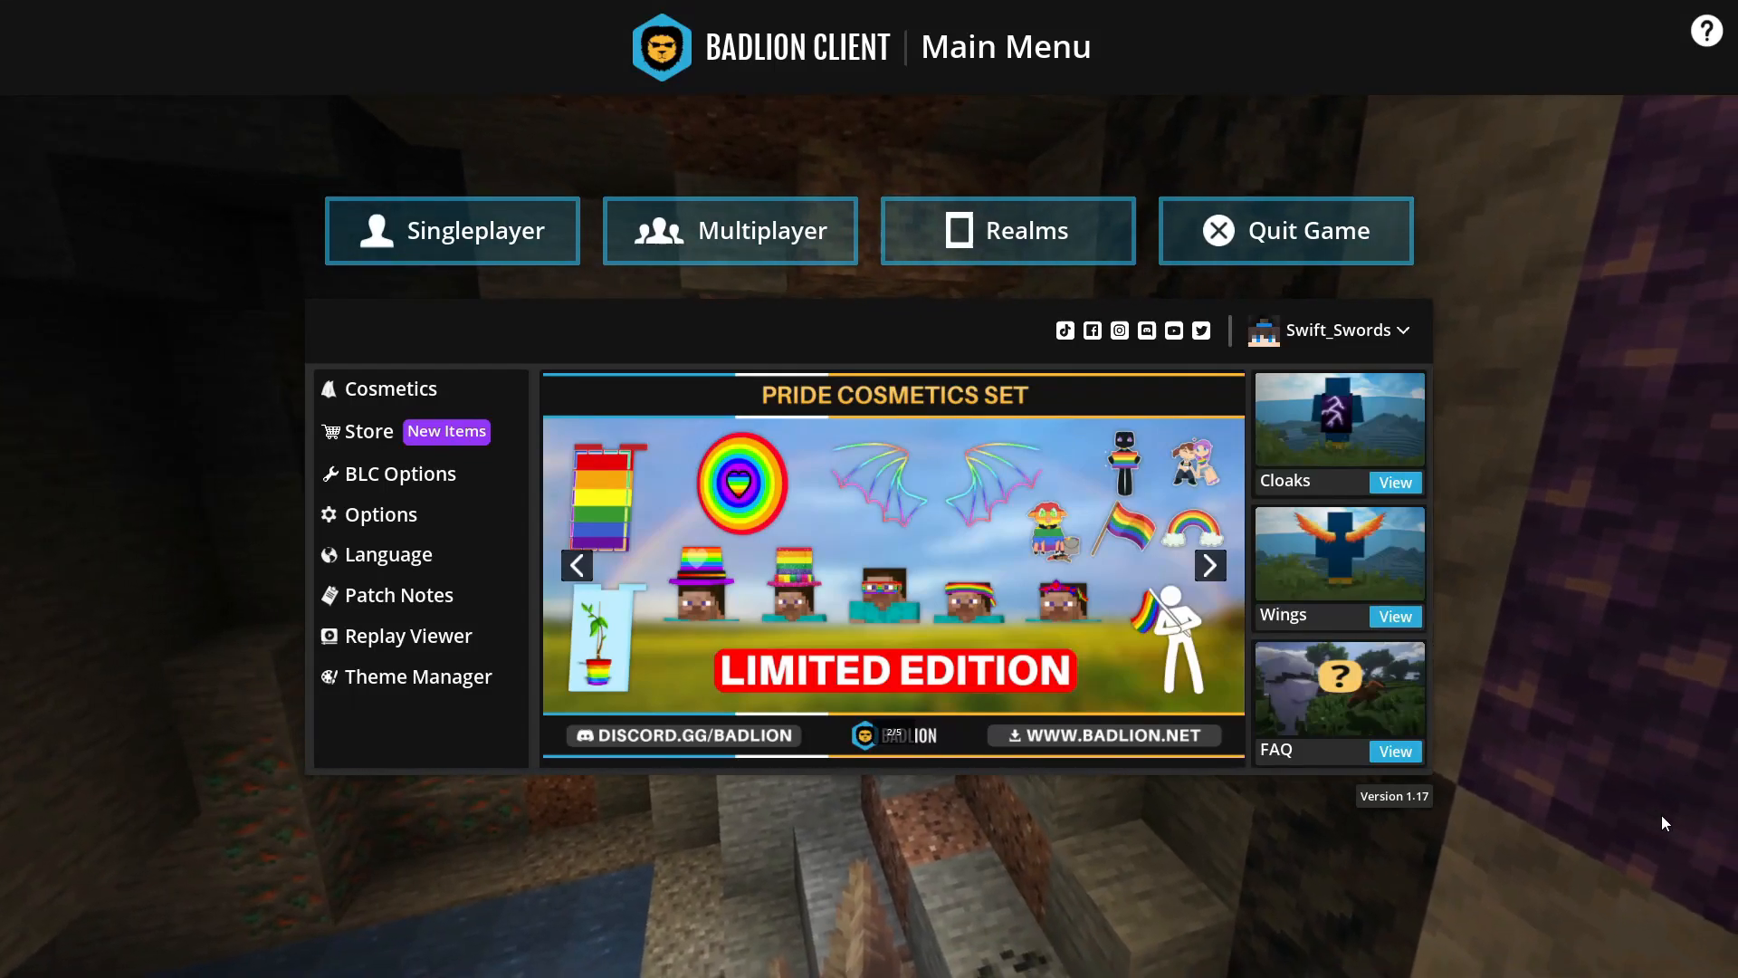
# Switch from the Badlion Client main menu to the Hypixel June 2021 maintenance news page in Brave.
pyautogui.click(1210, 565)
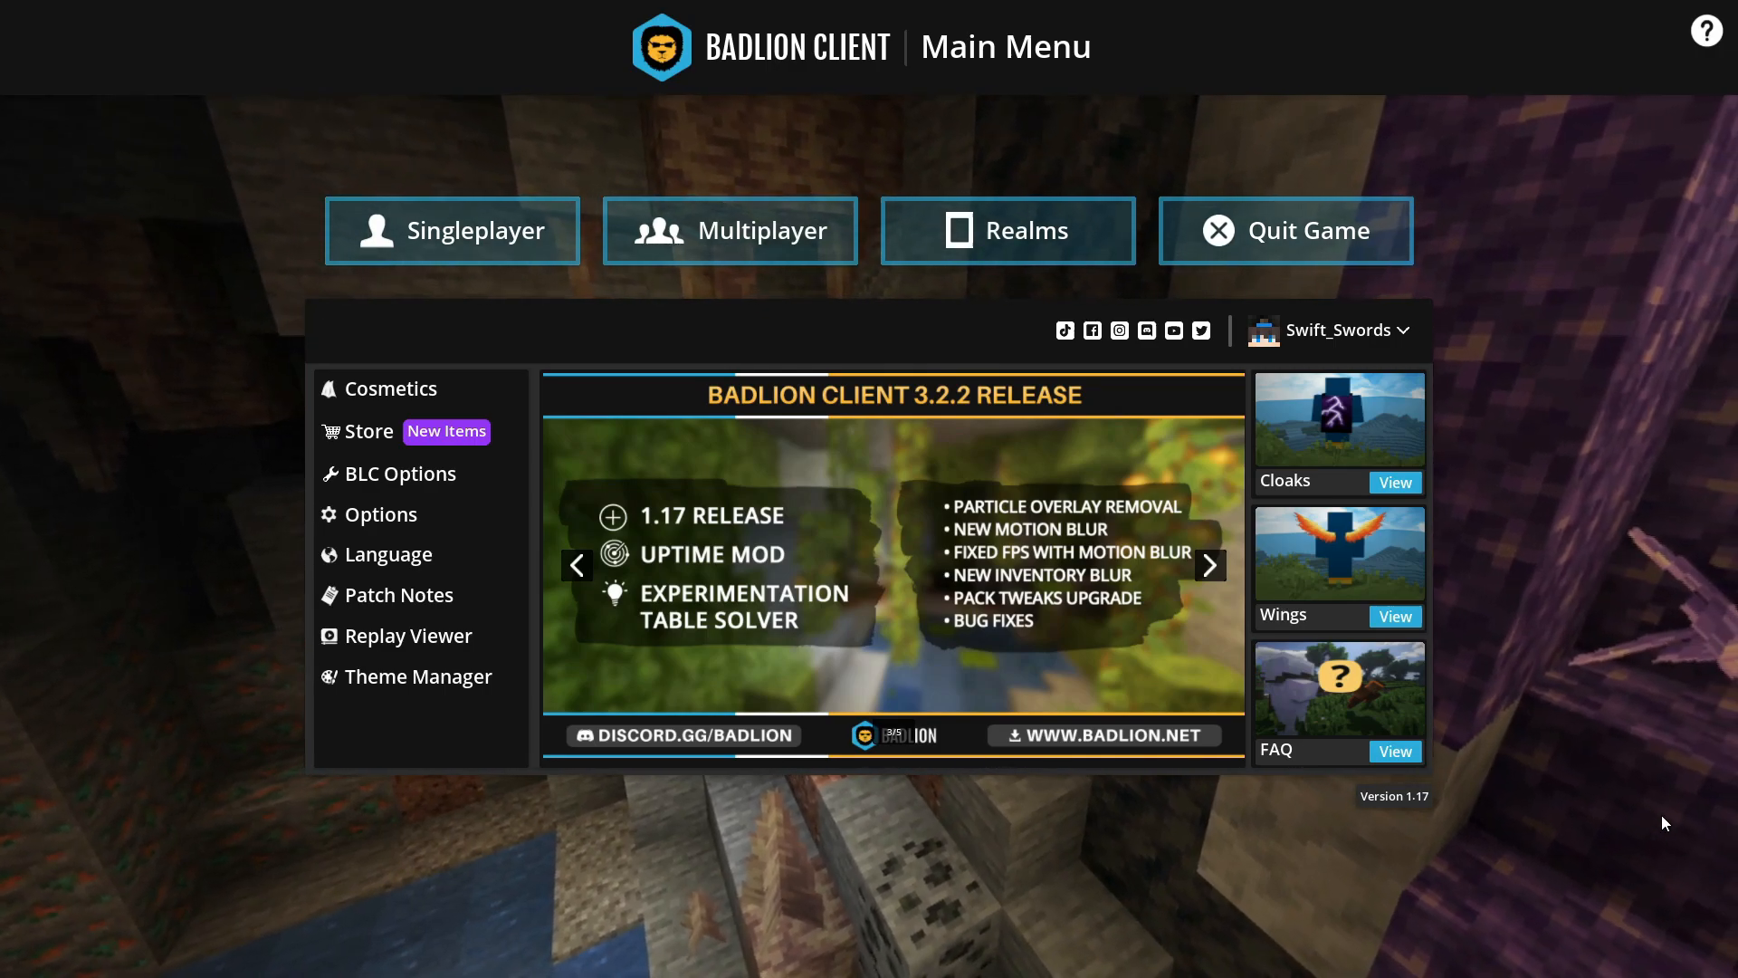
pyautogui.click(1209, 565)
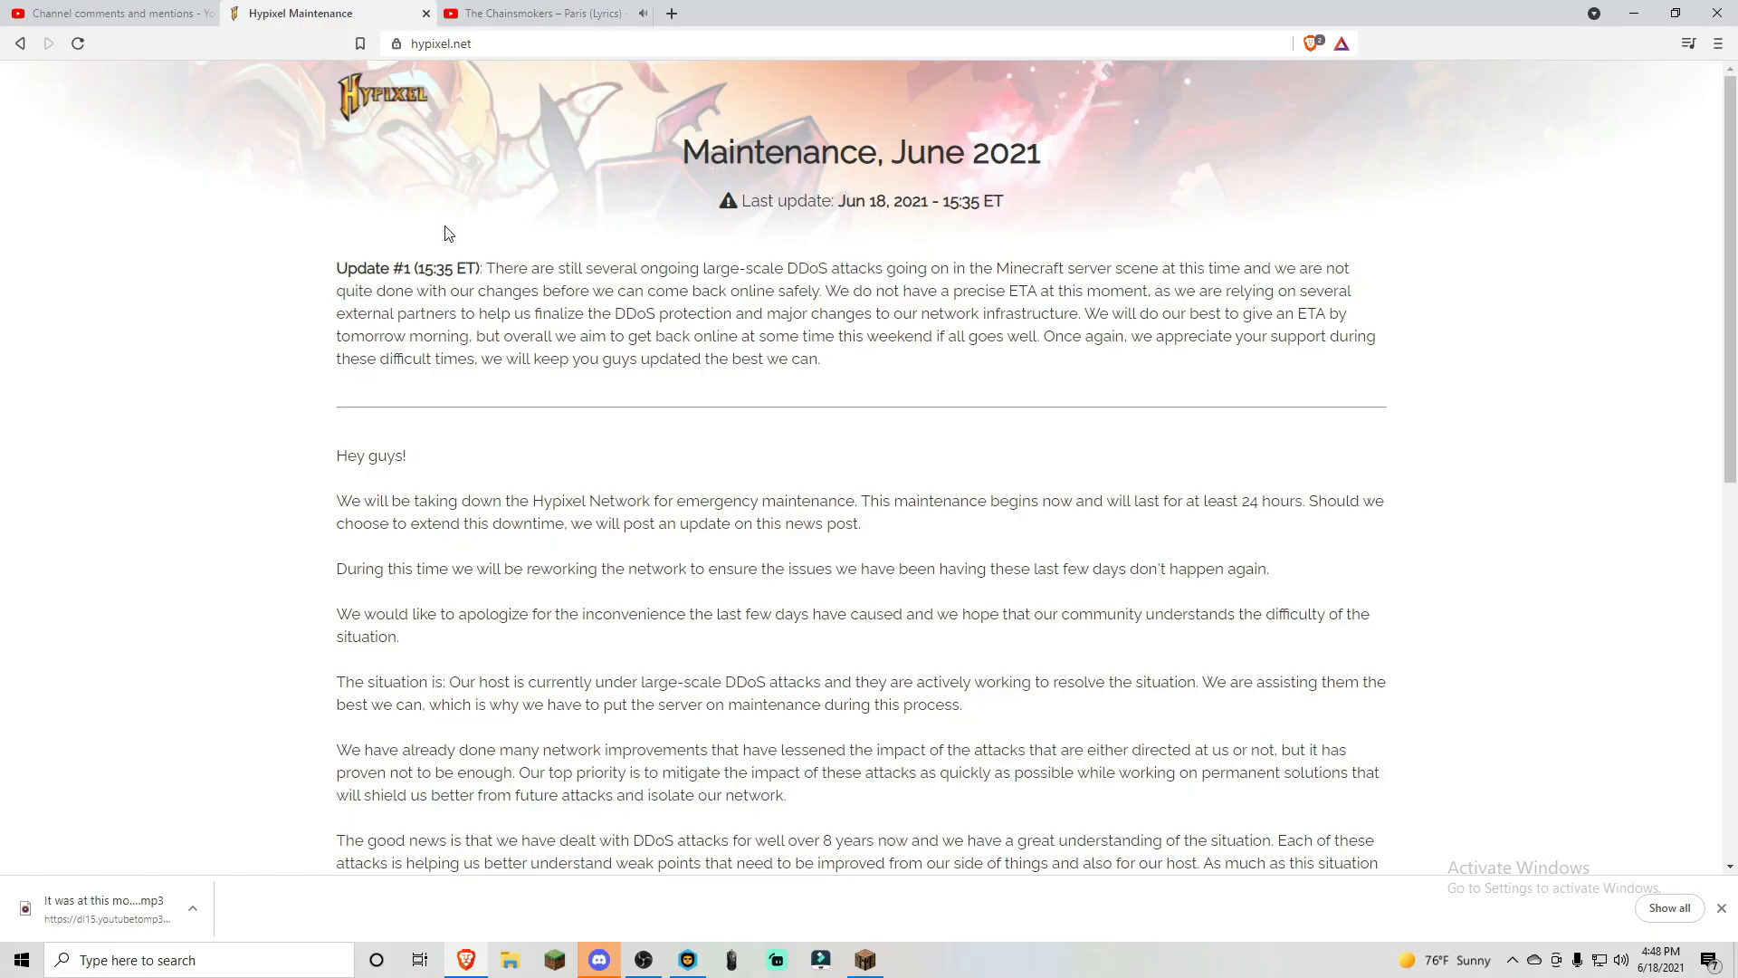
pyautogui.doubleClick(370, 268)
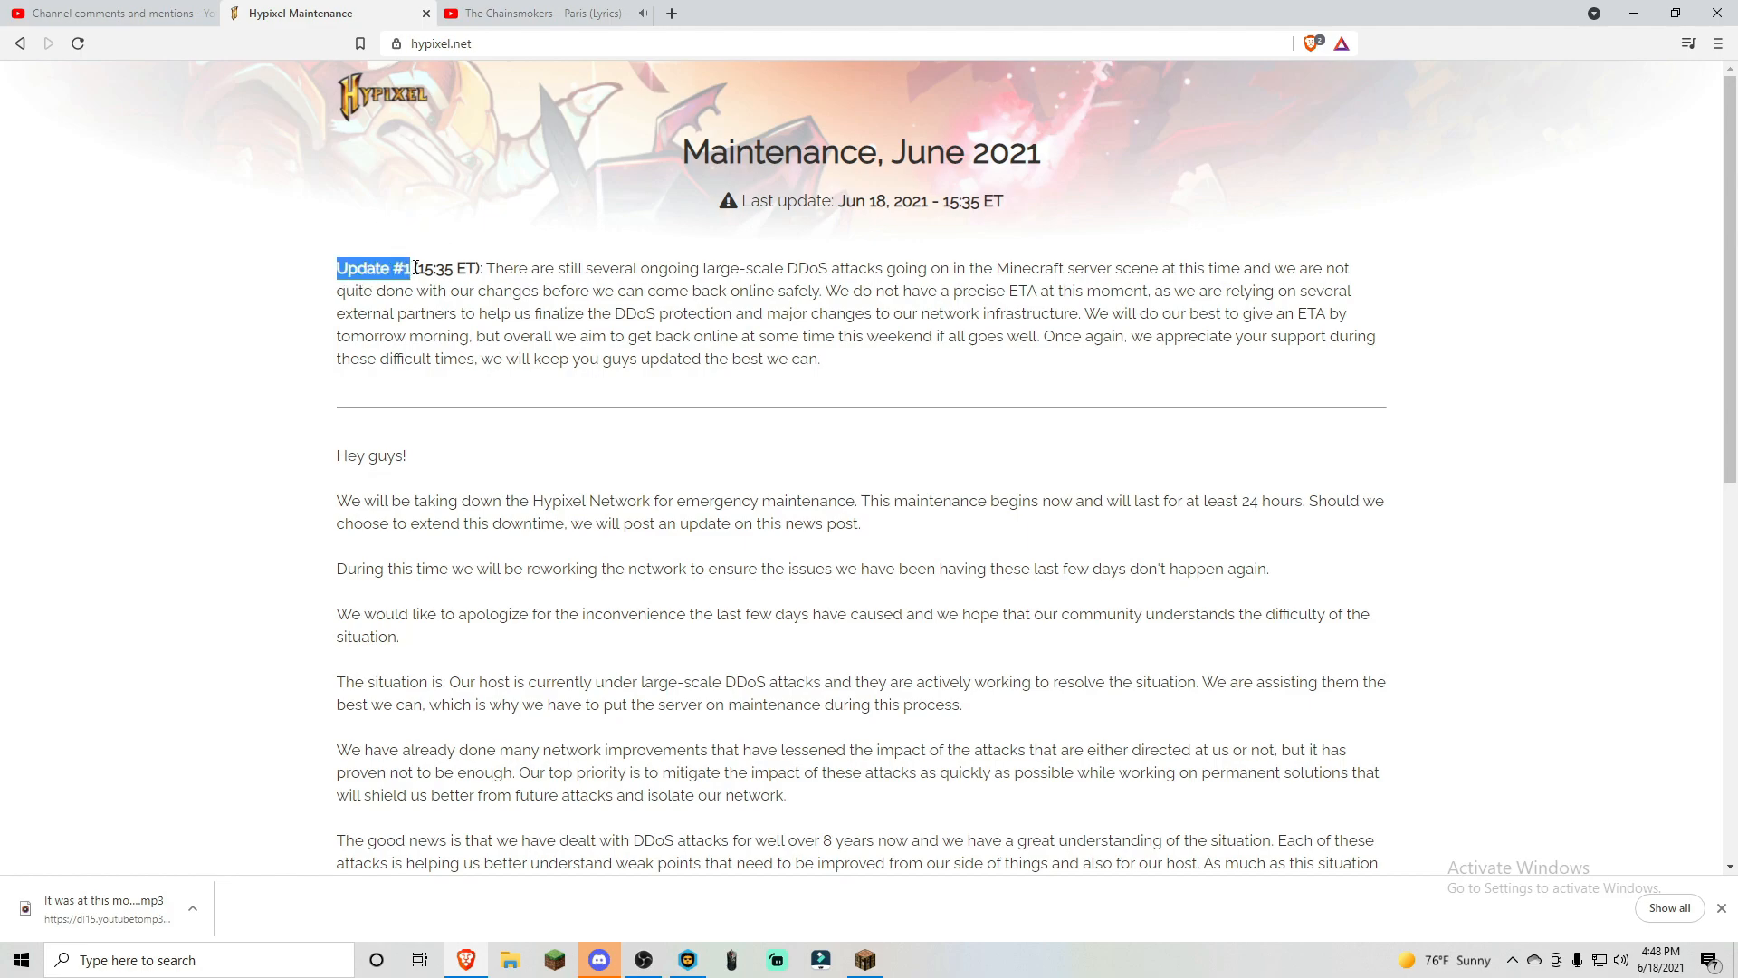
pyautogui.click(304, 230)
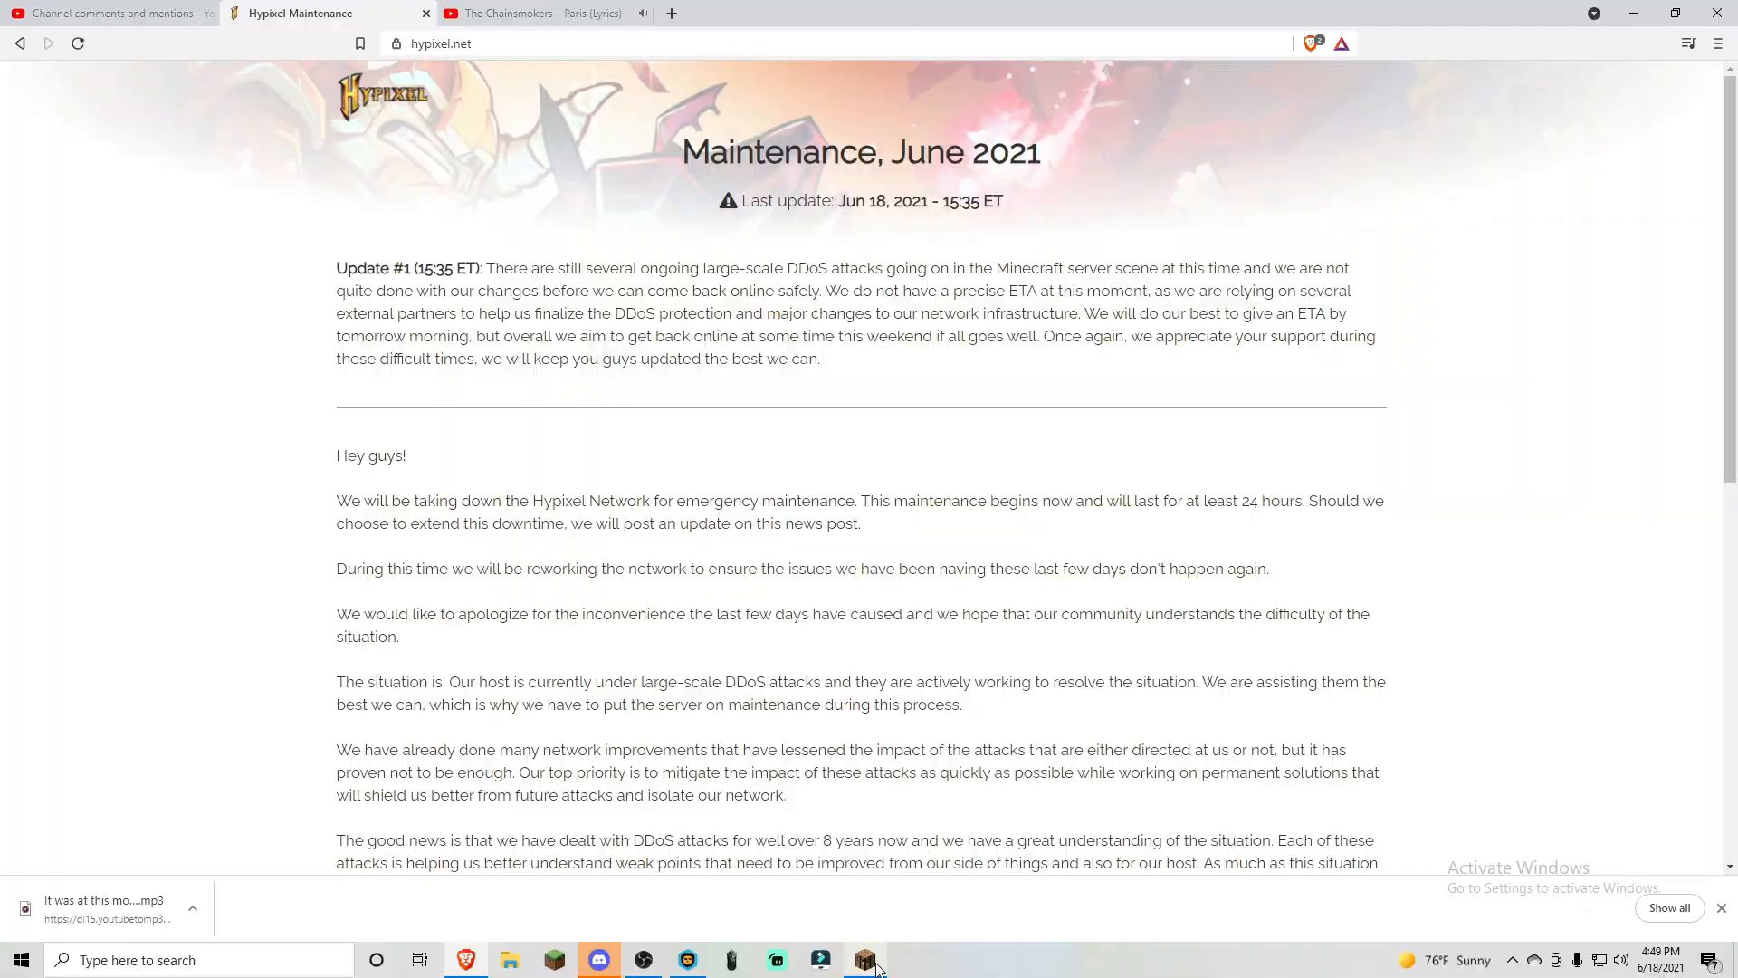
# Return to the Badlion Client main menu via the taskbar Minecraft icon and cycle its news carousel.
pyautogui.click(866, 960)
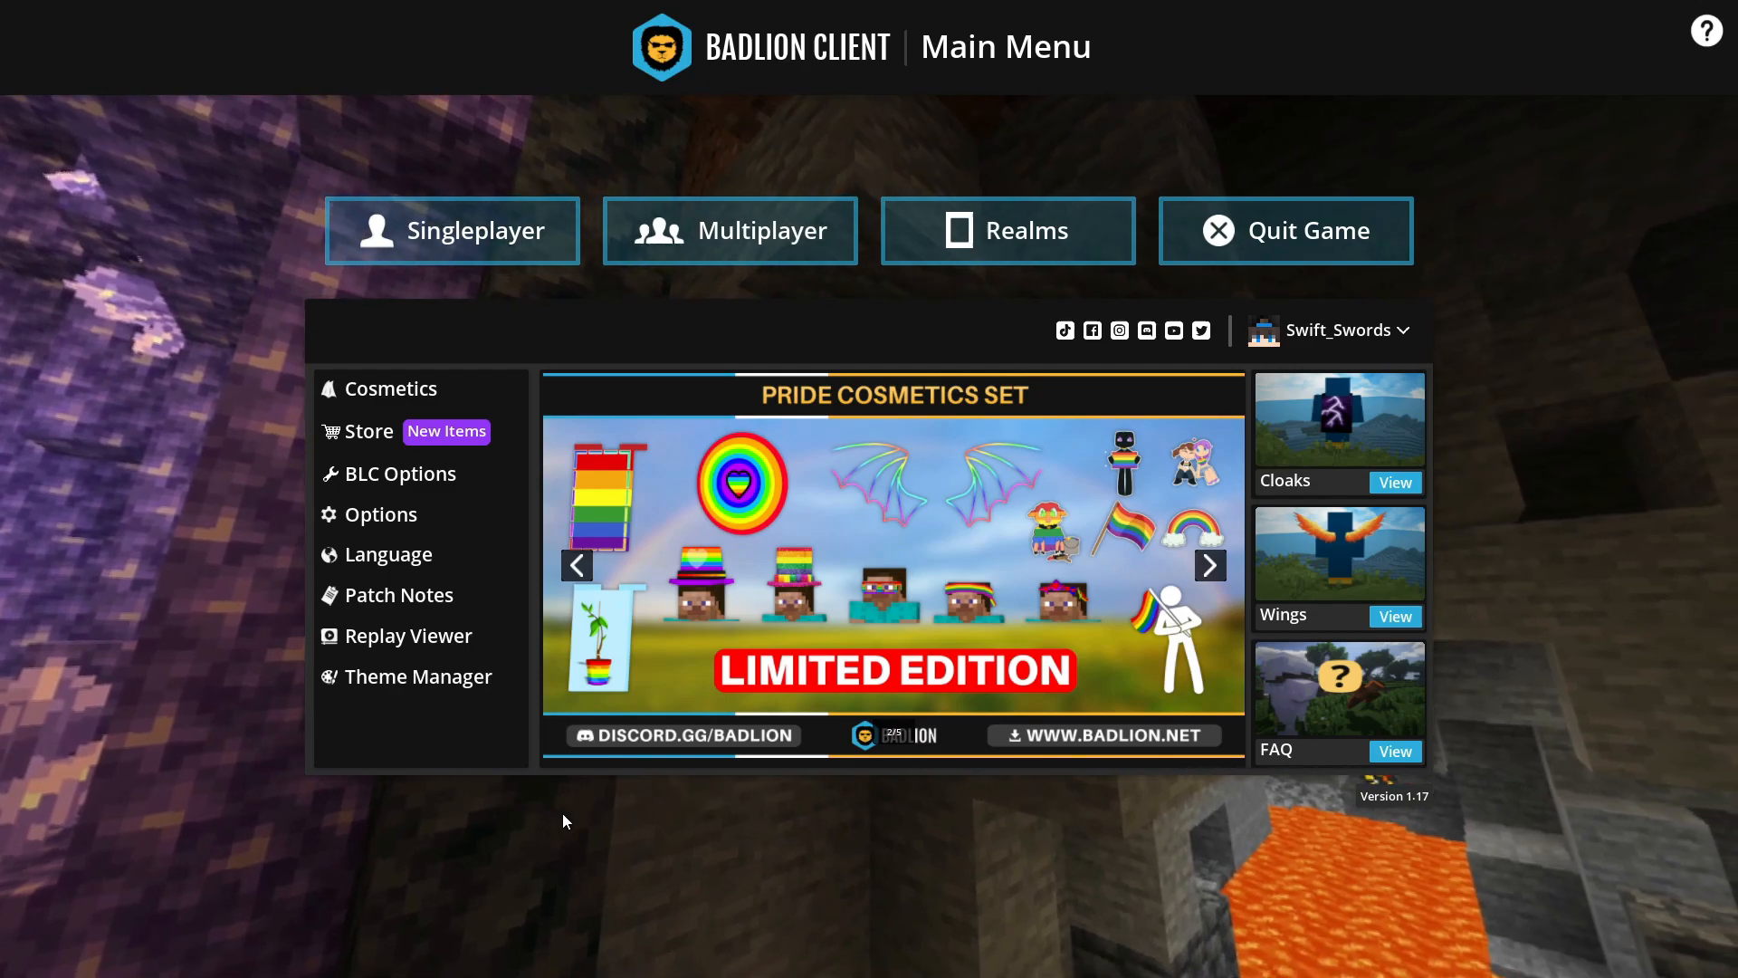
pyautogui.click(1208, 564)
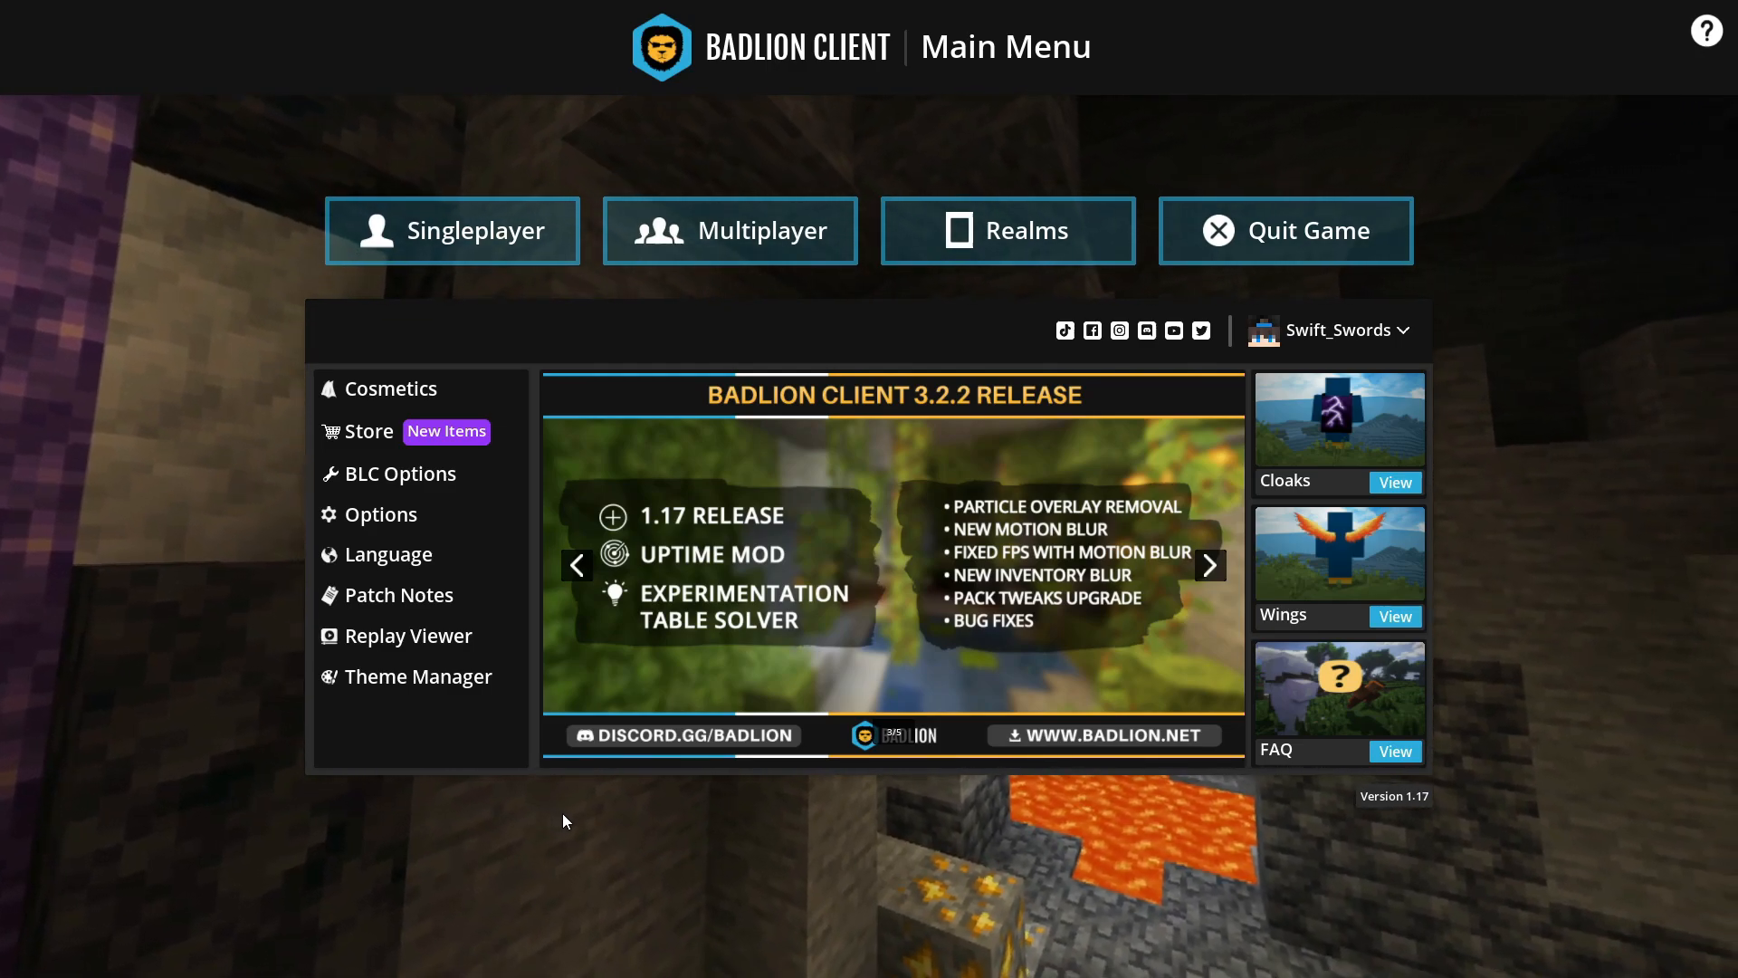
pyautogui.click(1207, 565)
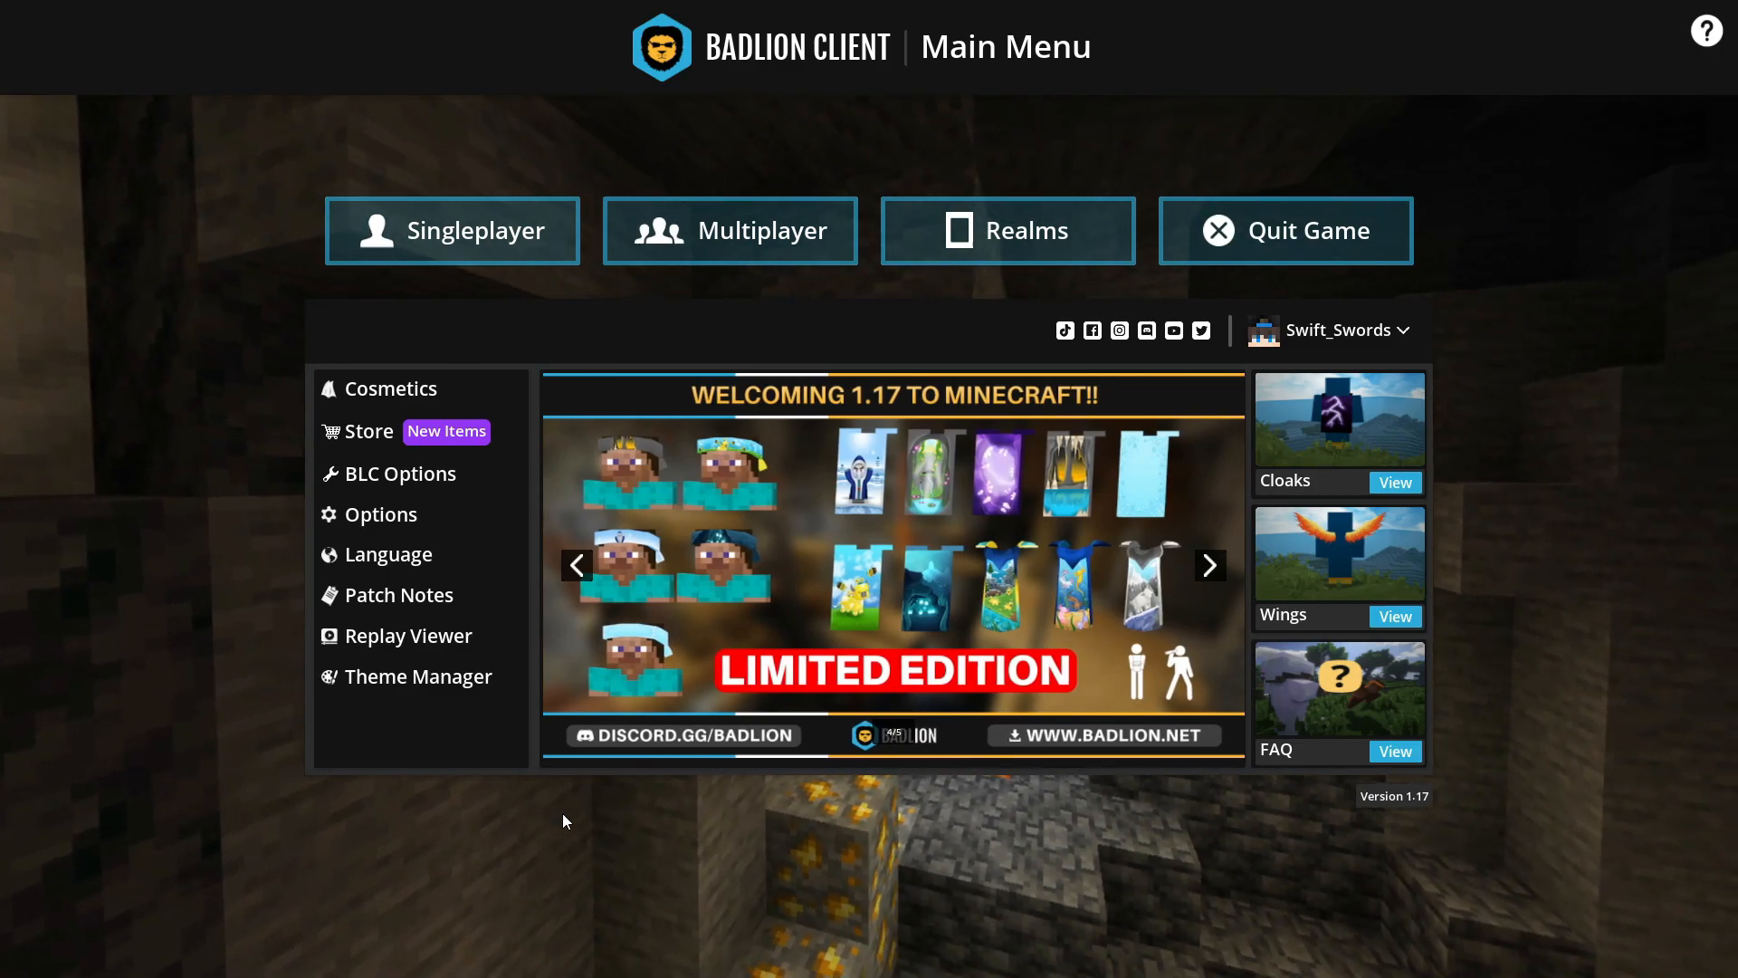
pyautogui.click(1208, 565)
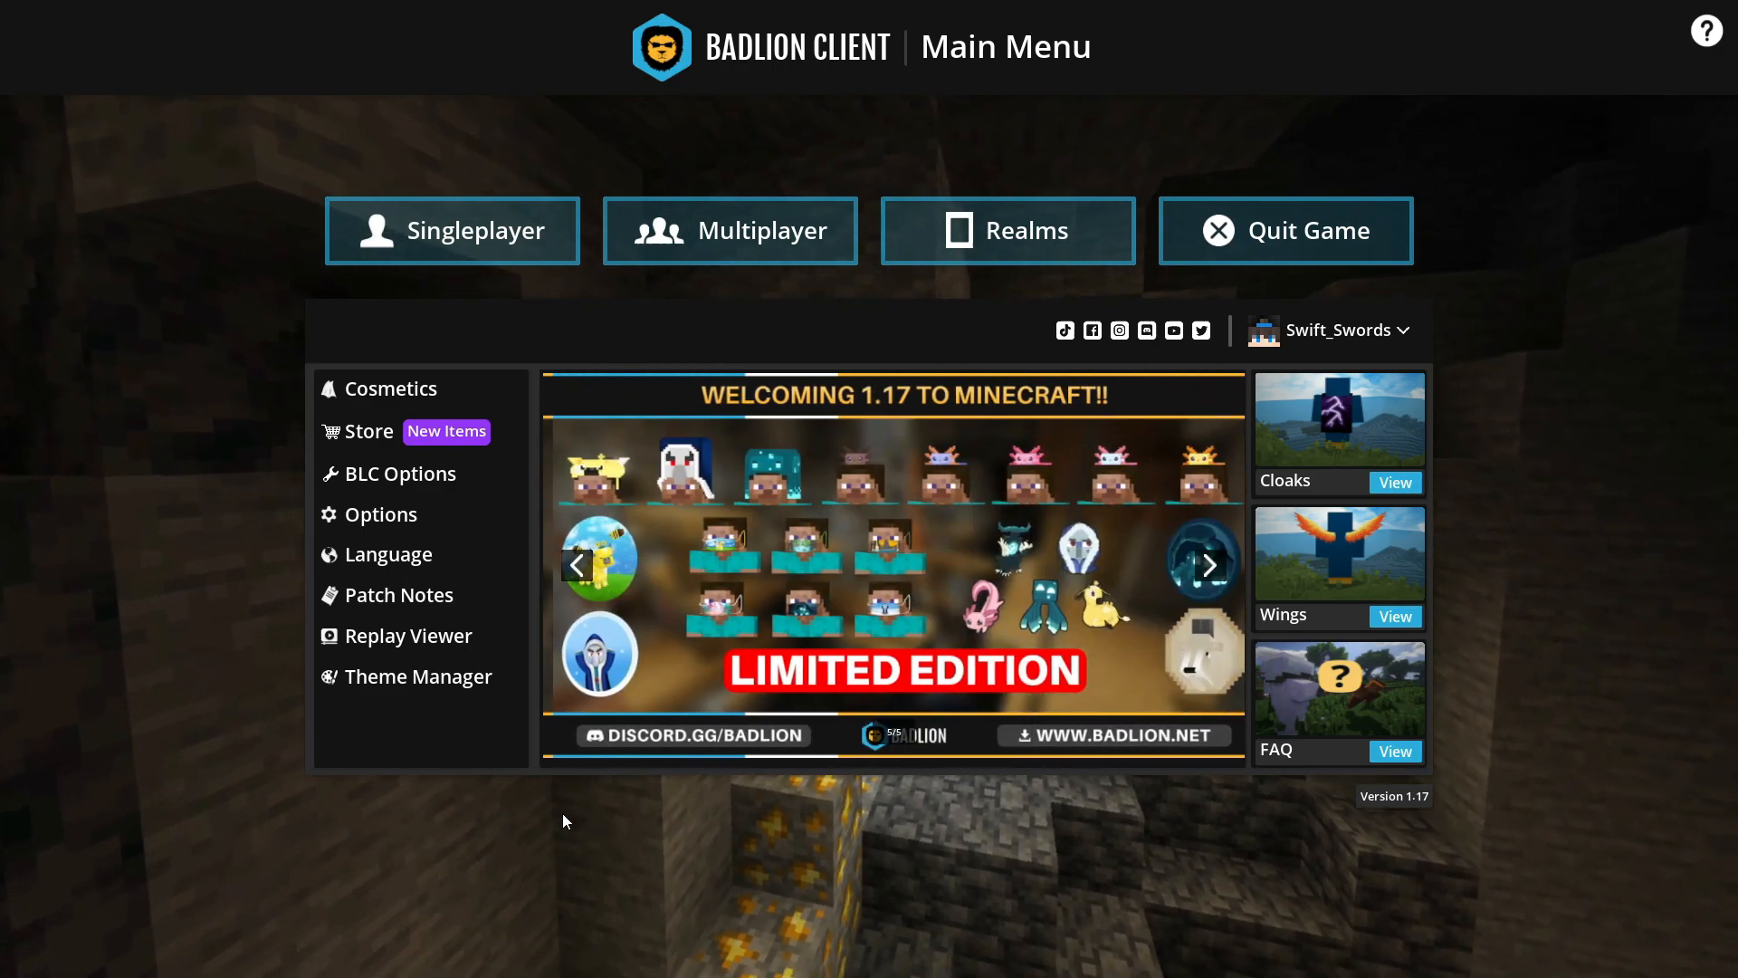